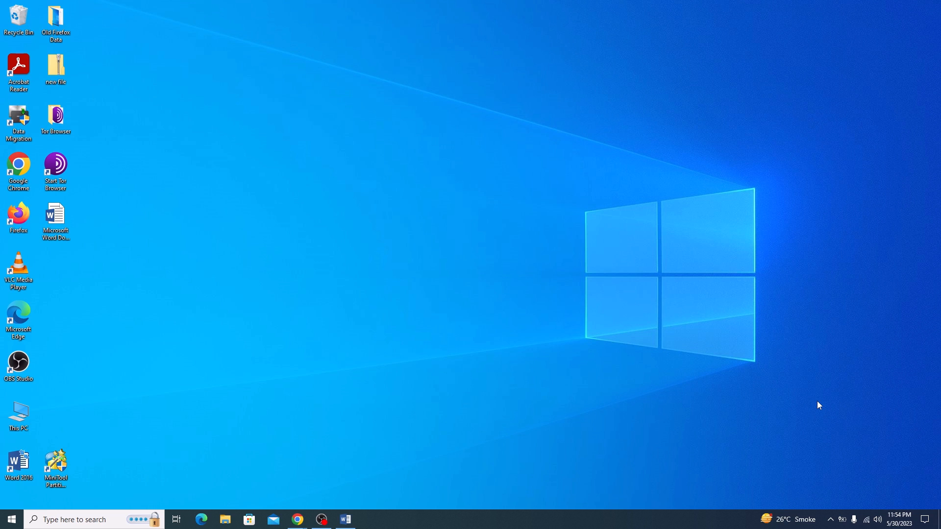
pyautogui.moveTo(608, 454)
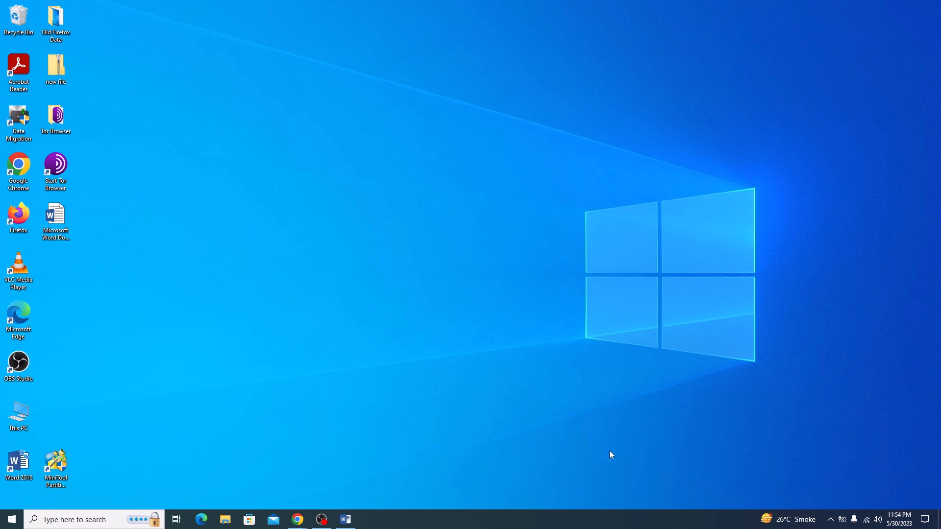
pyautogui.moveTo(296, 518)
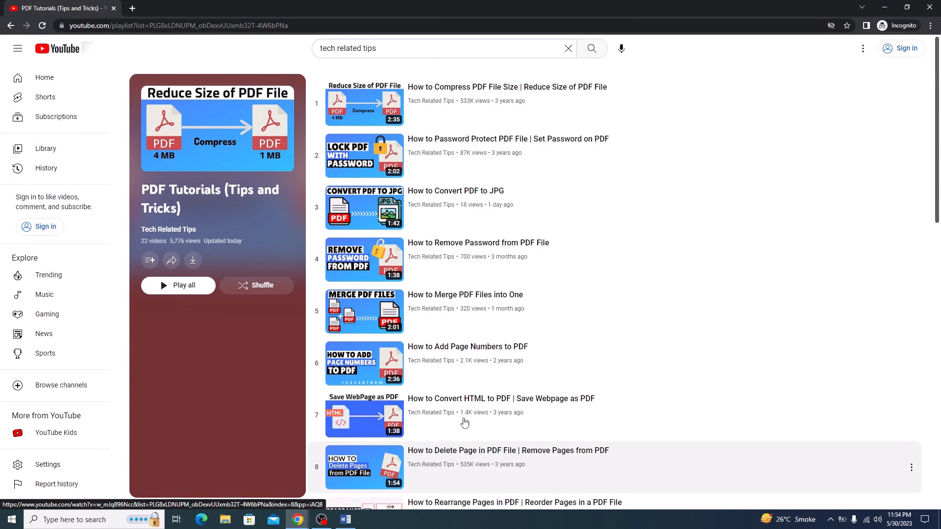
# Step: Open the desktop Microsoft Word Document in Word and scroll through its illustrated pages
pyautogui.scroll(-3)
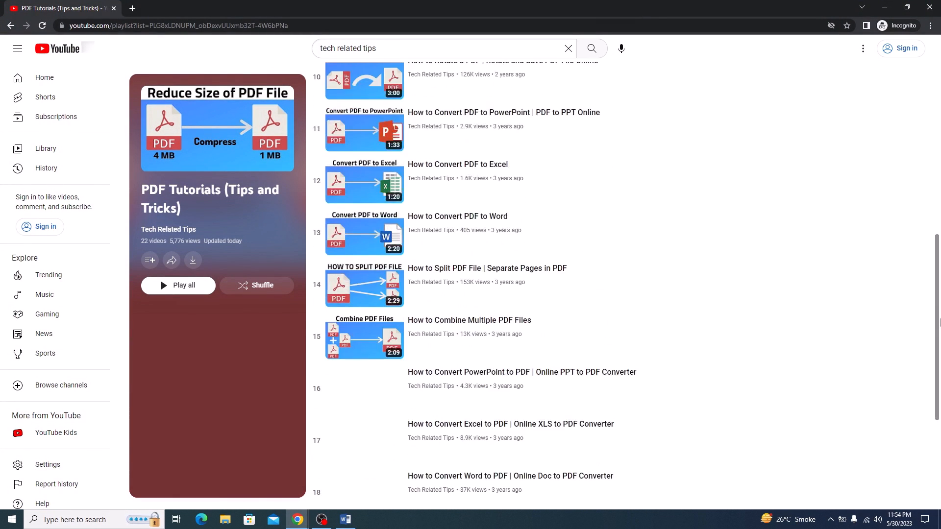
pyautogui.scroll(3)
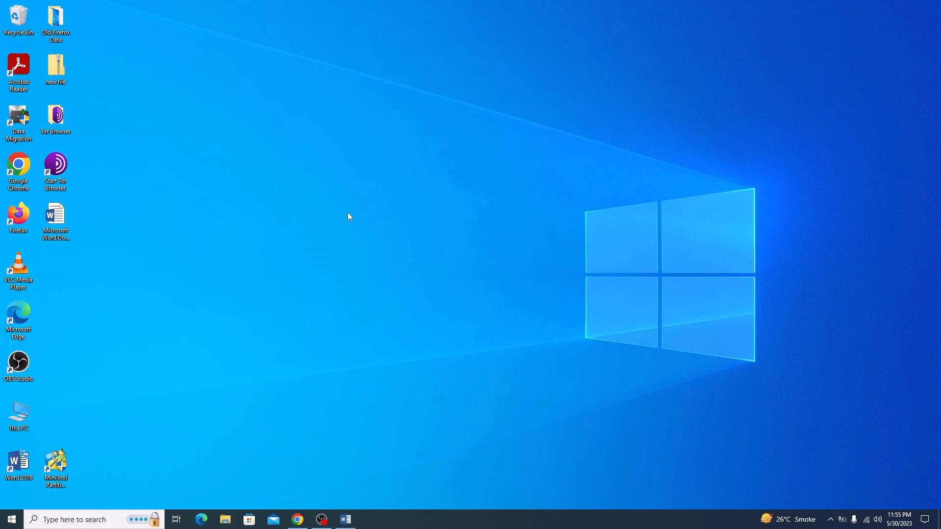
pyautogui.moveTo(56, 215)
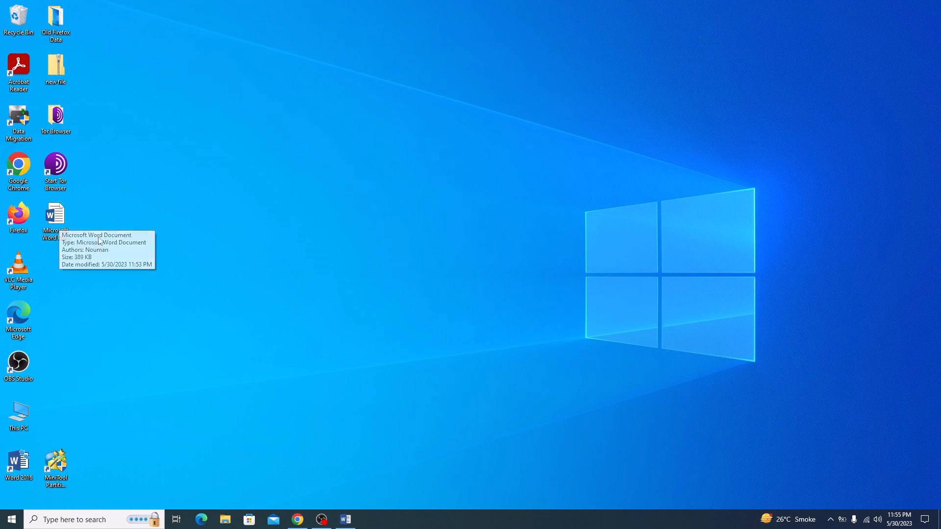
pyautogui.doubleClick(55, 212)
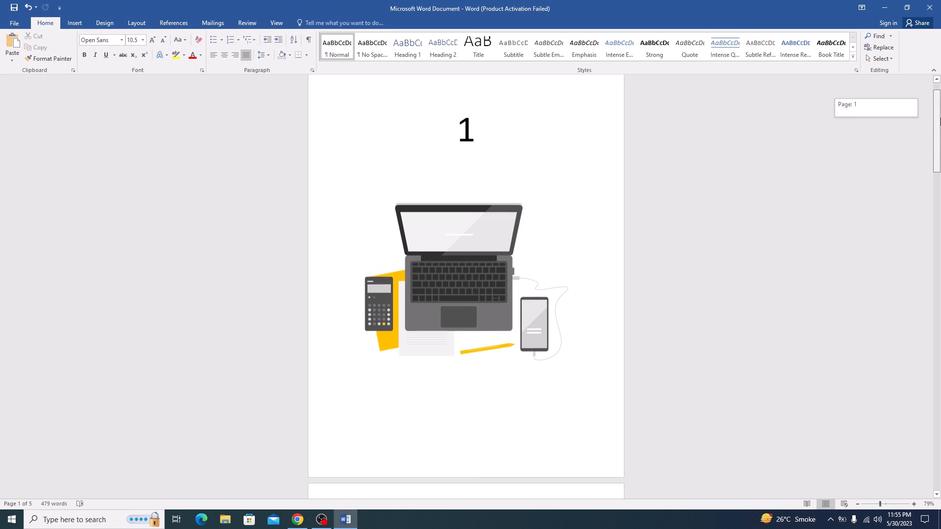
pyautogui.scroll(-3)
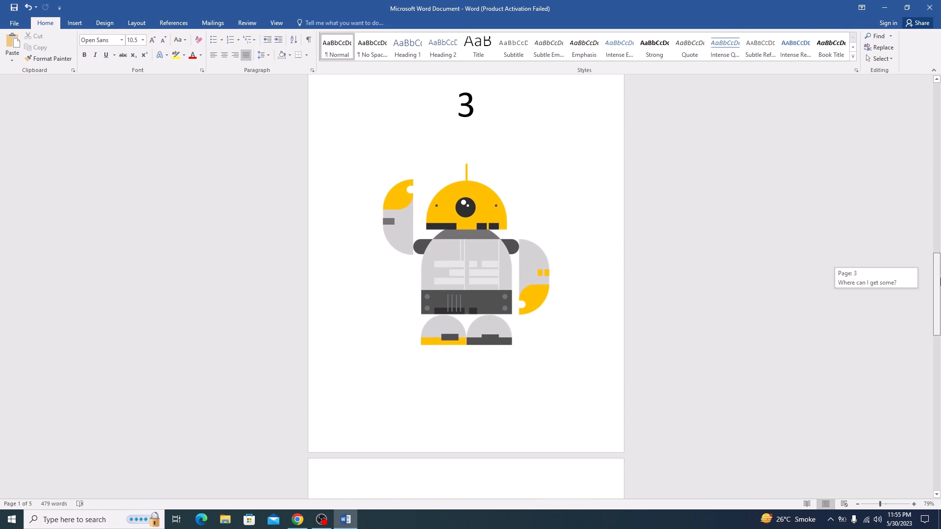
pyautogui.scroll(-3)
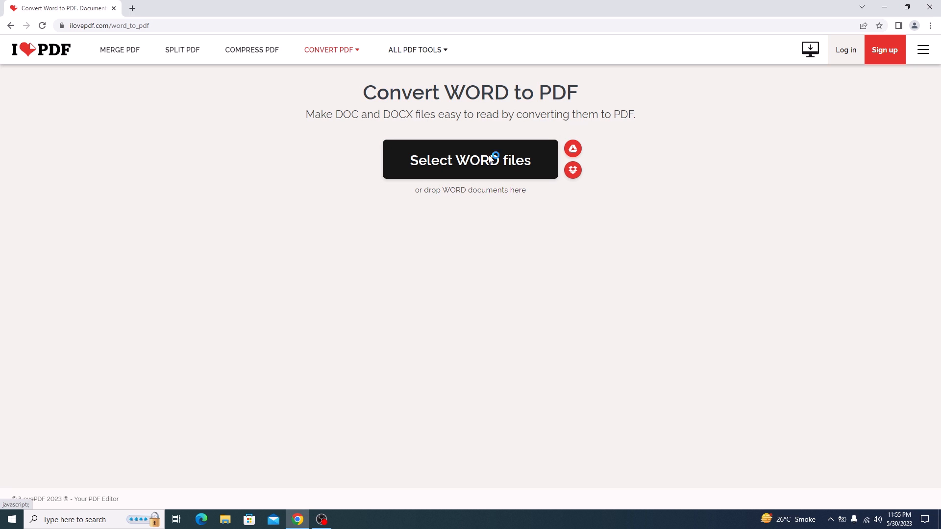
# Step: Upload 'Microsoft Word Document' from the Desktop folder to iLovePDF's Word to PDF tool
pyautogui.click(494, 159)
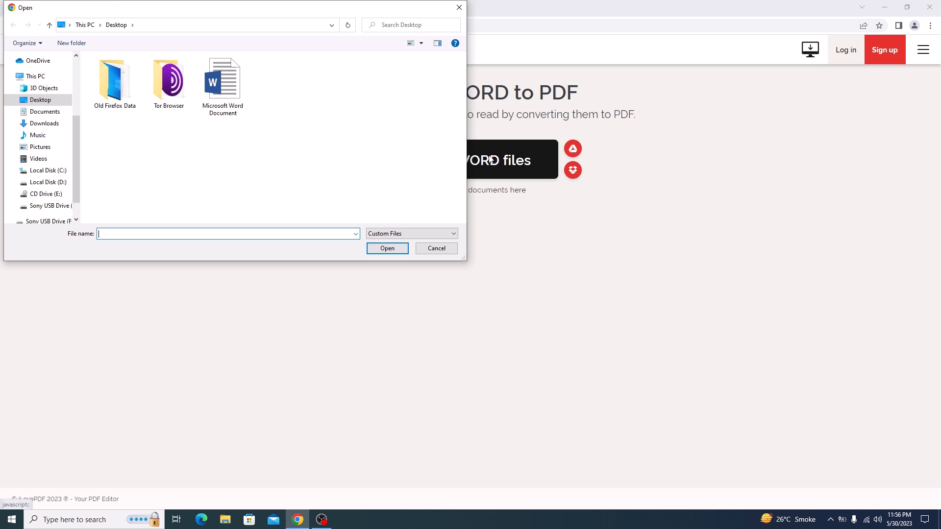
pyautogui.moveTo(139, 44)
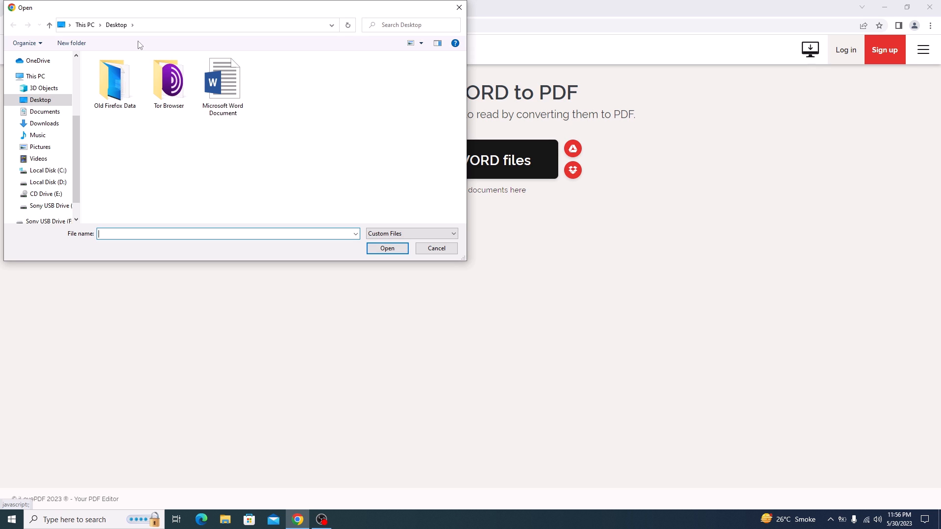
pyautogui.click(226, 81)
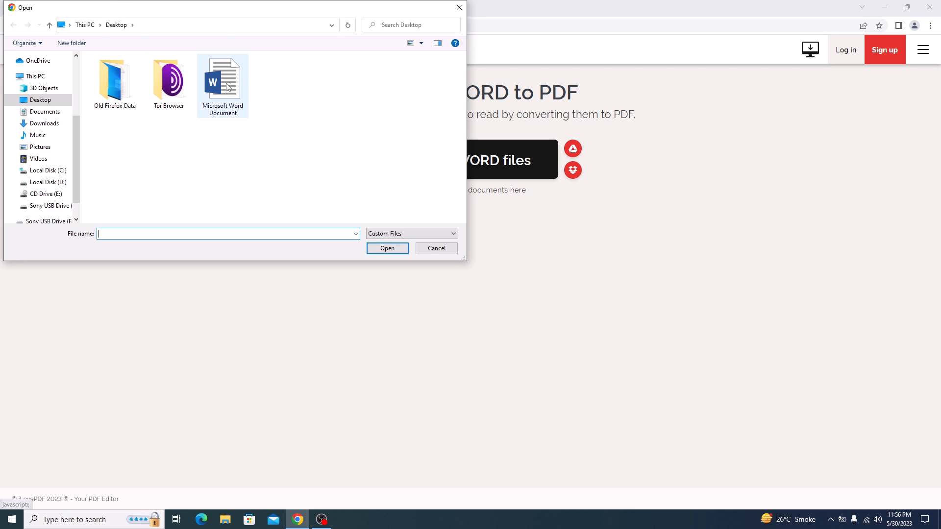
pyautogui.click(223, 78)
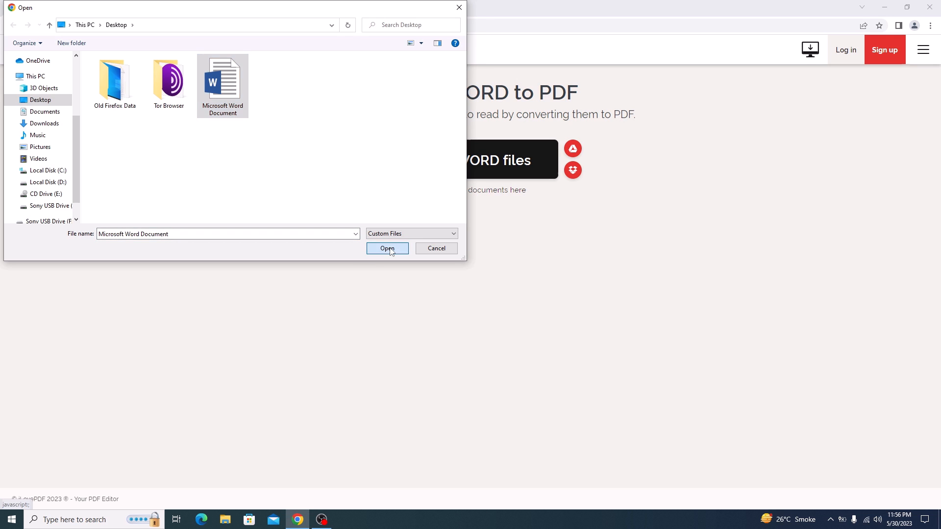
pyautogui.click(387, 248)
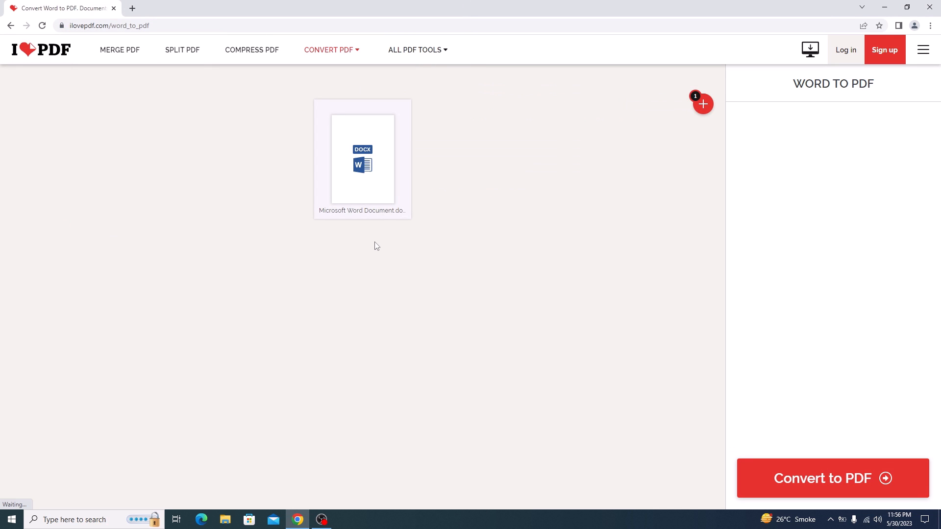
pyautogui.moveTo(823, 476)
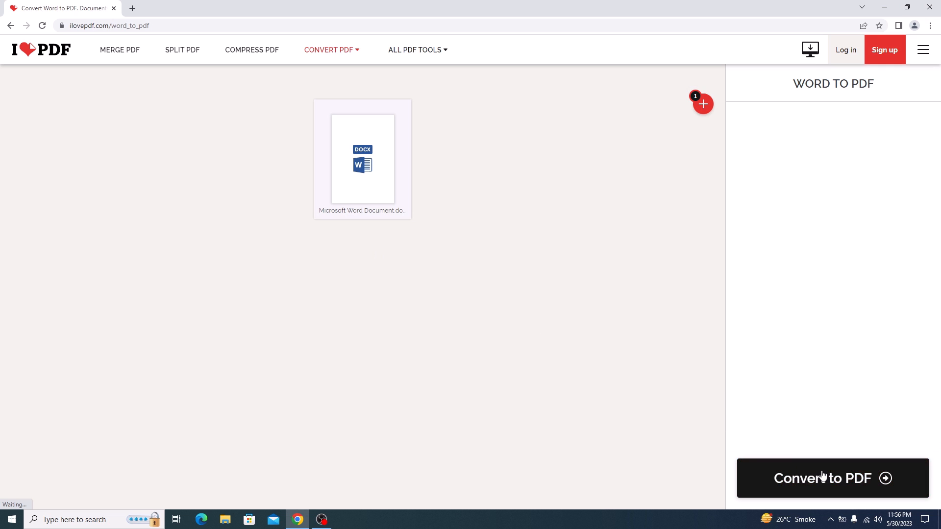
# Step: Convert the uploaded document to PDF and download the resulting PDF file
pyautogui.click(832, 478)
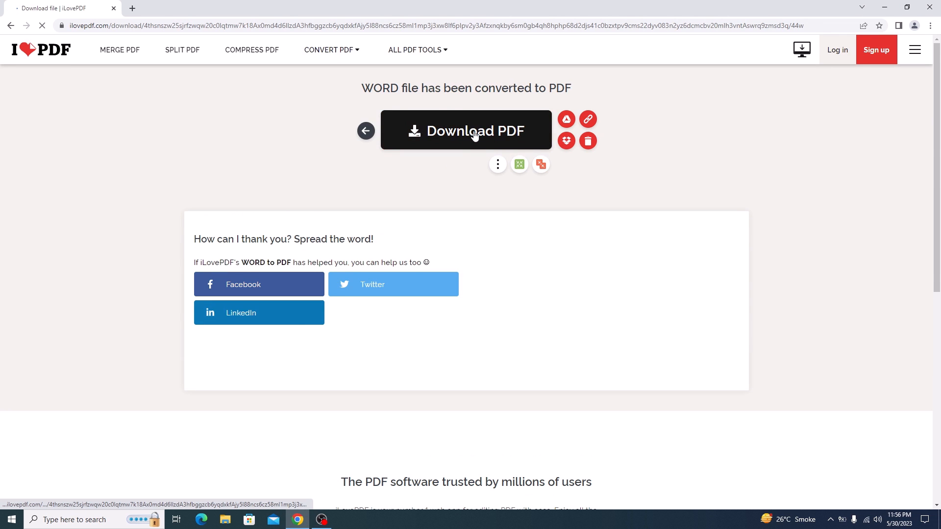
pyautogui.click(474, 130)
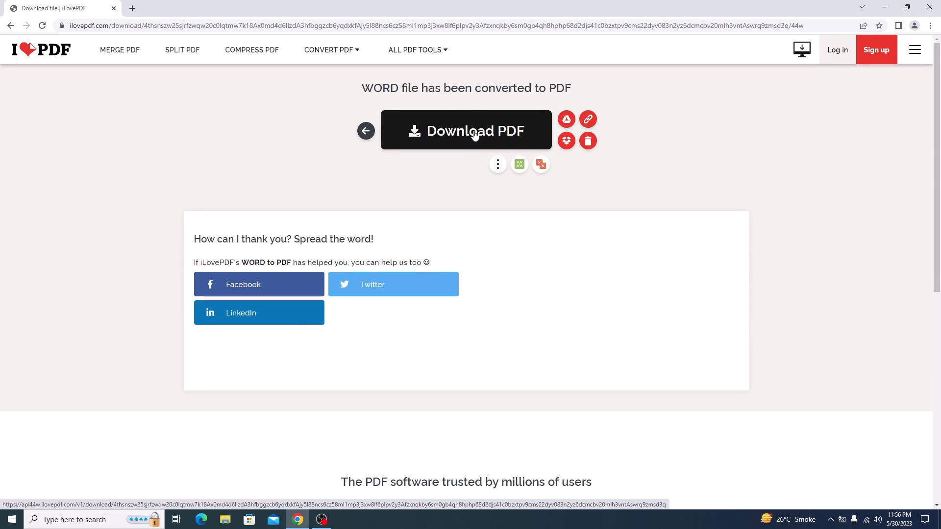
pyautogui.click(475, 130)
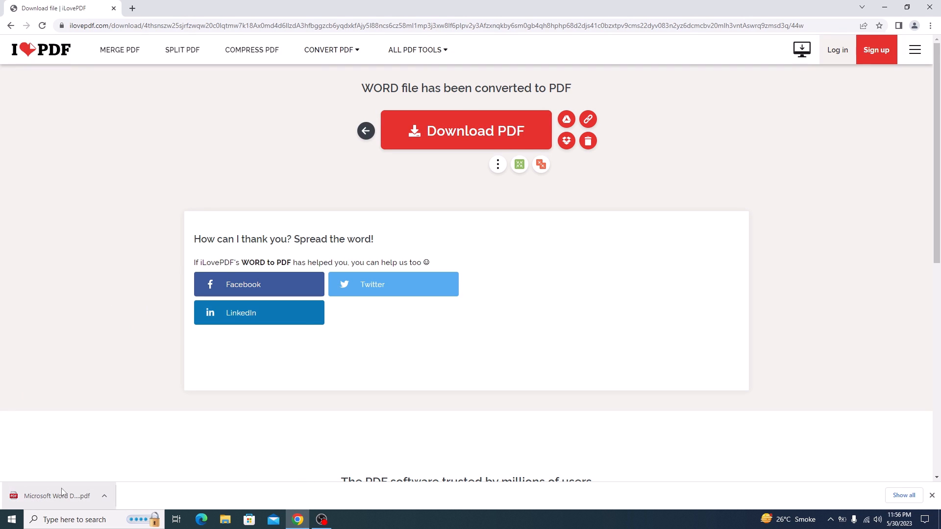
# Step: Open the downloaded PDF from Chrome's download bar, scroll its pages, and return to page 1
pyautogui.click(57, 496)
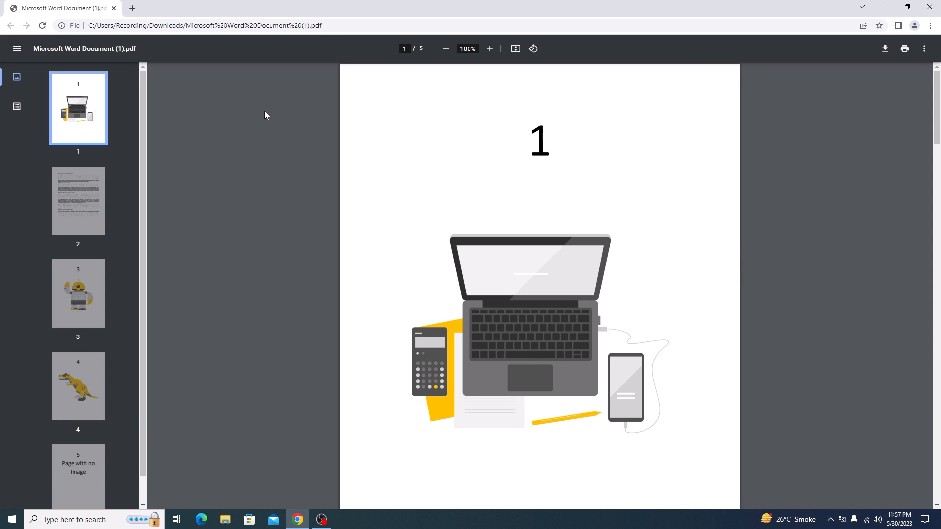
pyautogui.moveTo(259, 112)
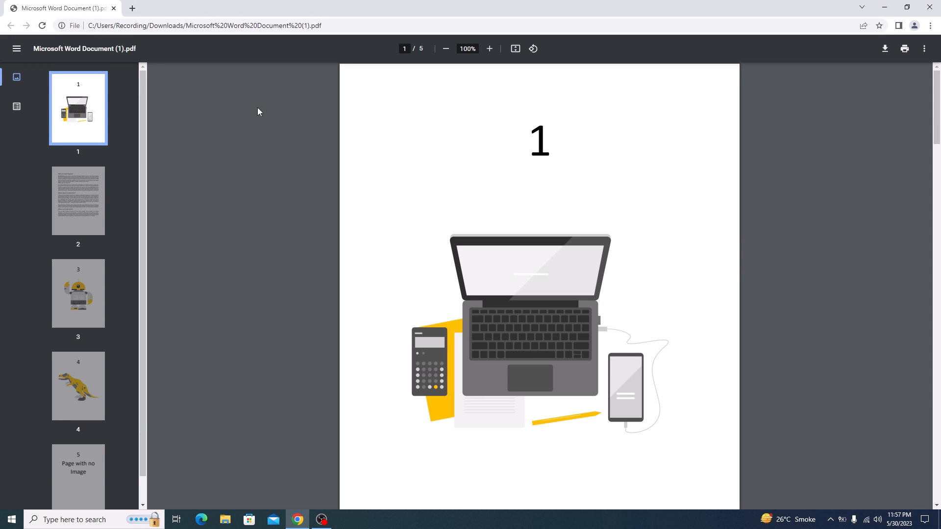
pyautogui.scroll(-3)
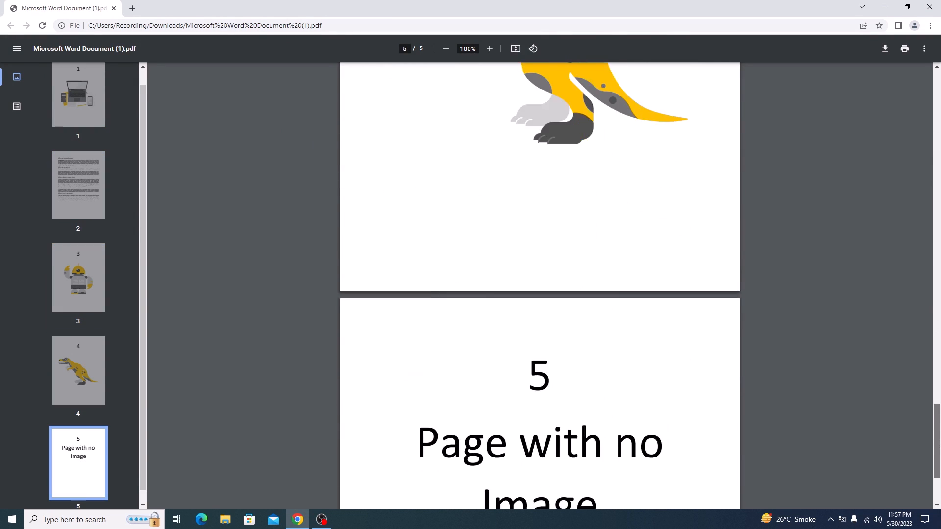
pyautogui.click(78, 108)
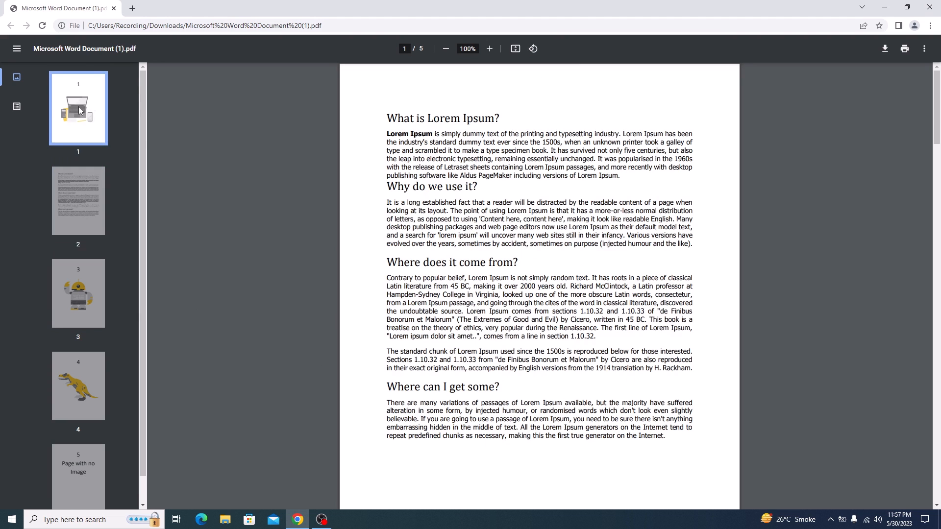